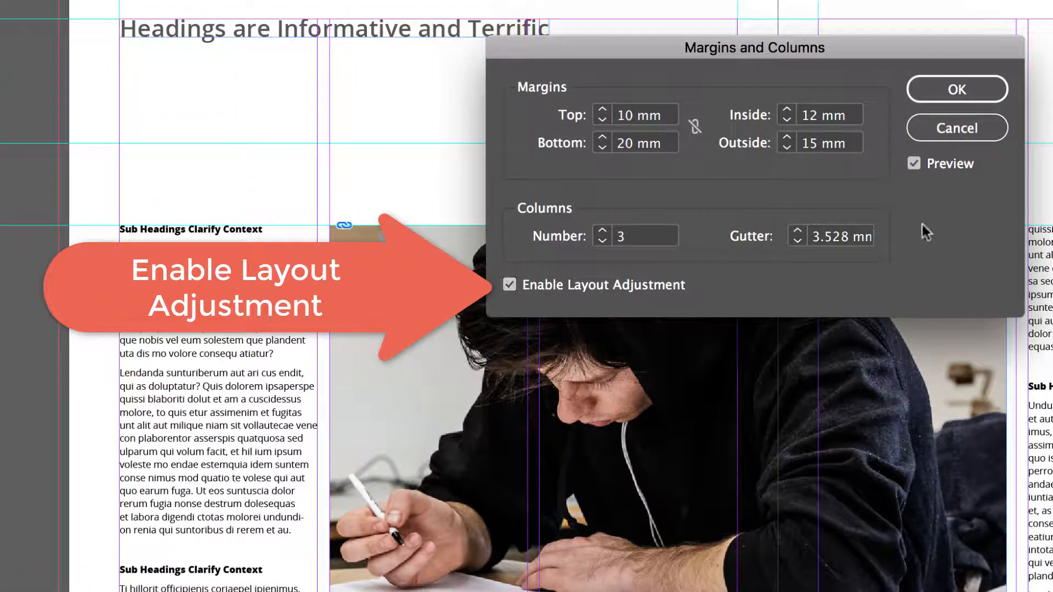
Preview a 23 mm outside margin with layout adjustment on, then cancel to keep three columns
{"action": "left_click", "coordinate": [510, 285]}
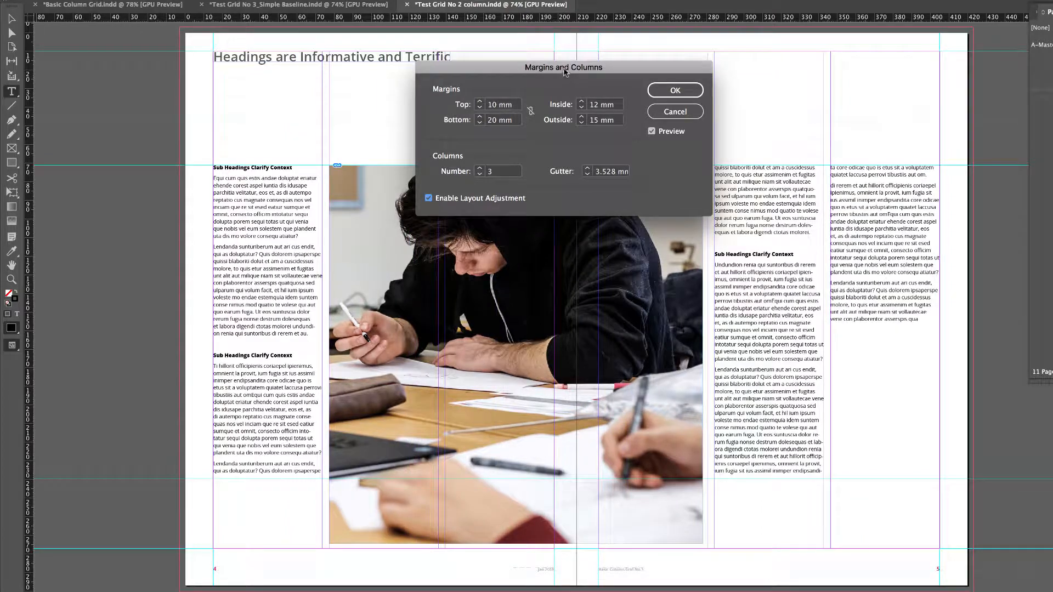
{"action": "left_click_drag", "start_coordinate": [562, 67], "coordinate": [717, 60]}
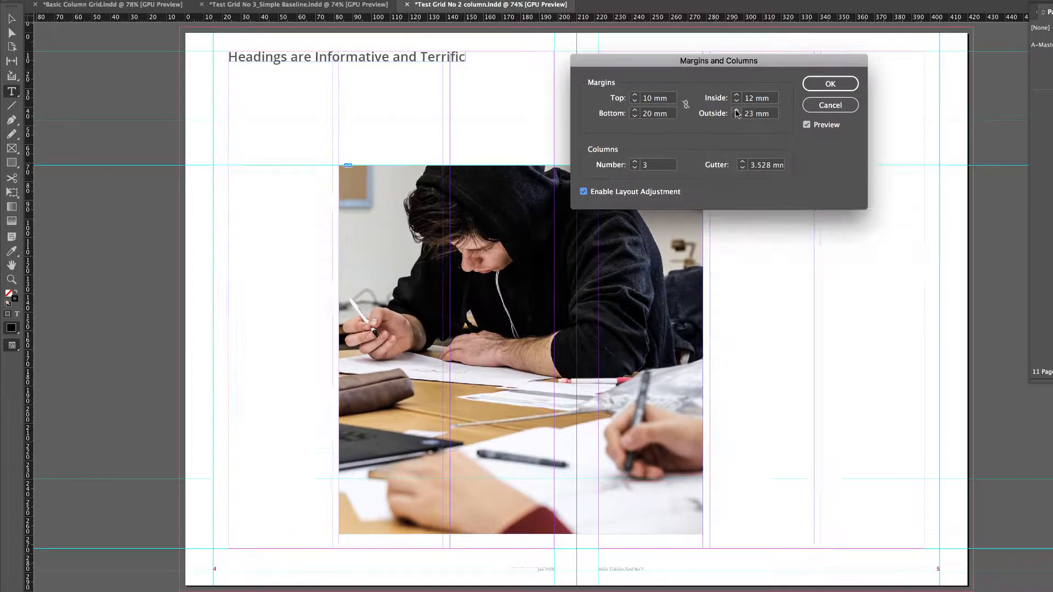
{"action": "left_click", "coordinate": [830, 84]}
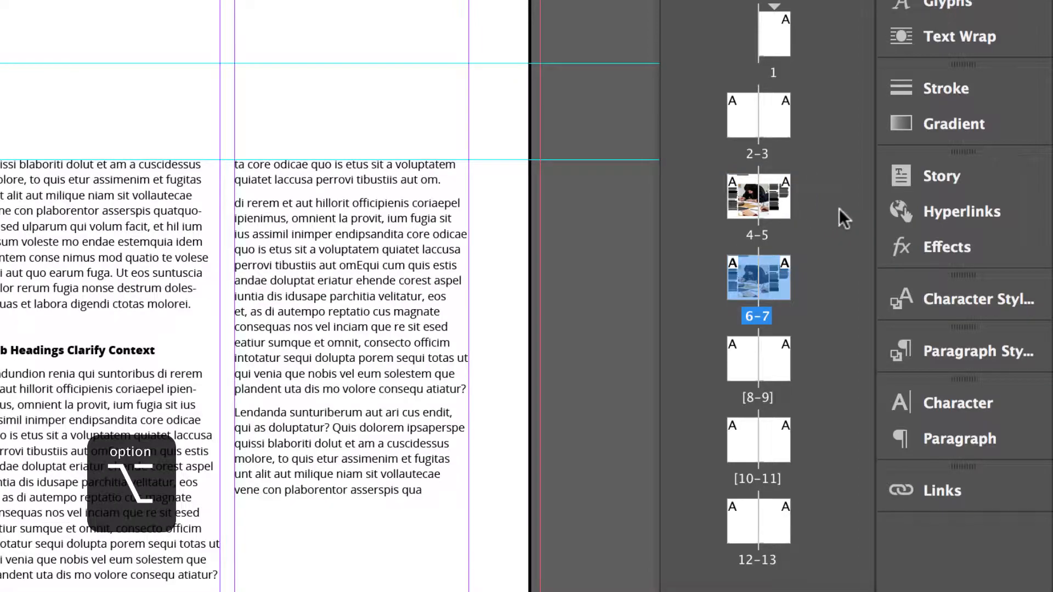
{"action": "mouse_move", "coordinate": [758, 222]}
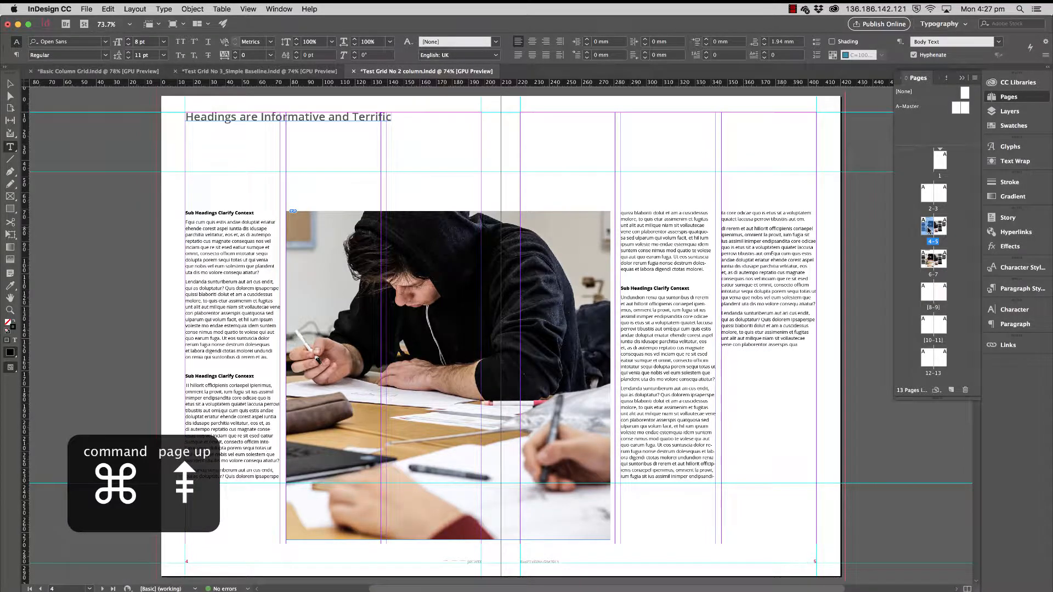
Return to the previously viewed spread after duplicating the photo spread as 6–7
{"action": "key", "text": "cmd+pageup"}
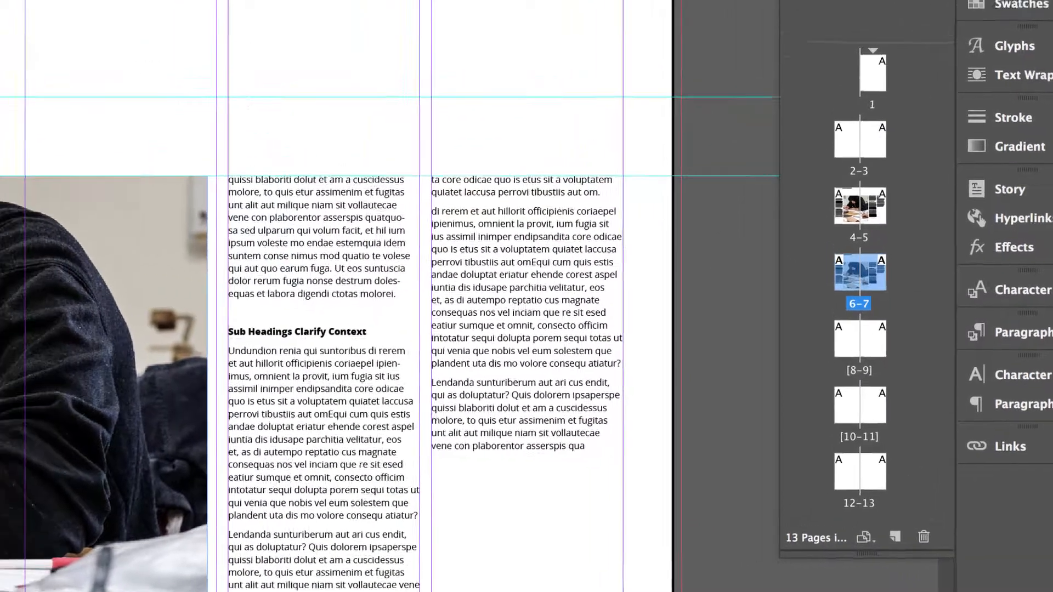
Bring up Margins and Columns for spread 6–7 with Enable Layout Adjustment ticked
{"action": "left_click", "coordinate": [213, 10]}
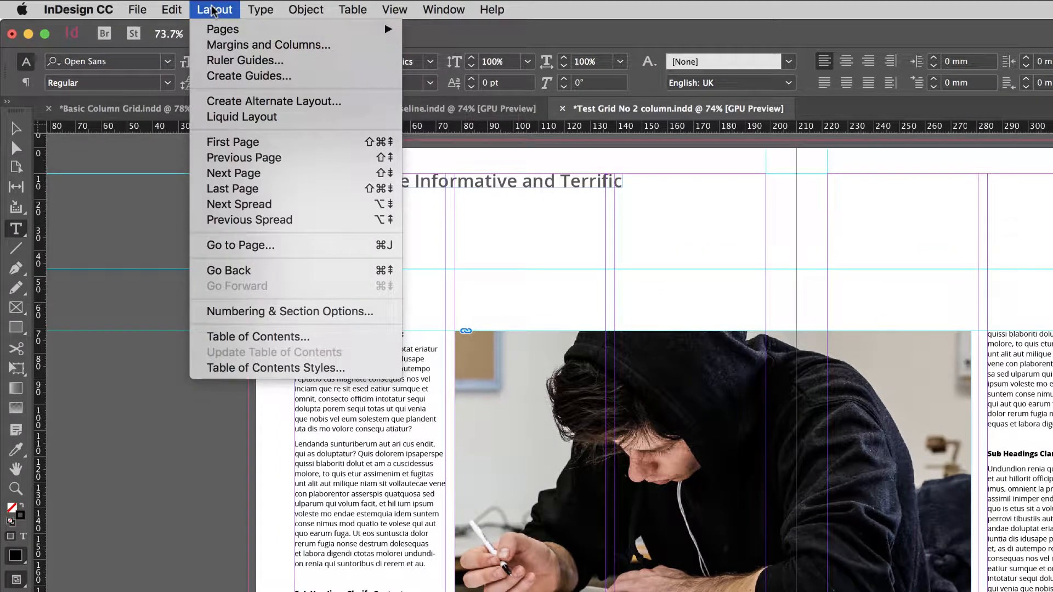
{"action": "left_click", "coordinate": [267, 44]}
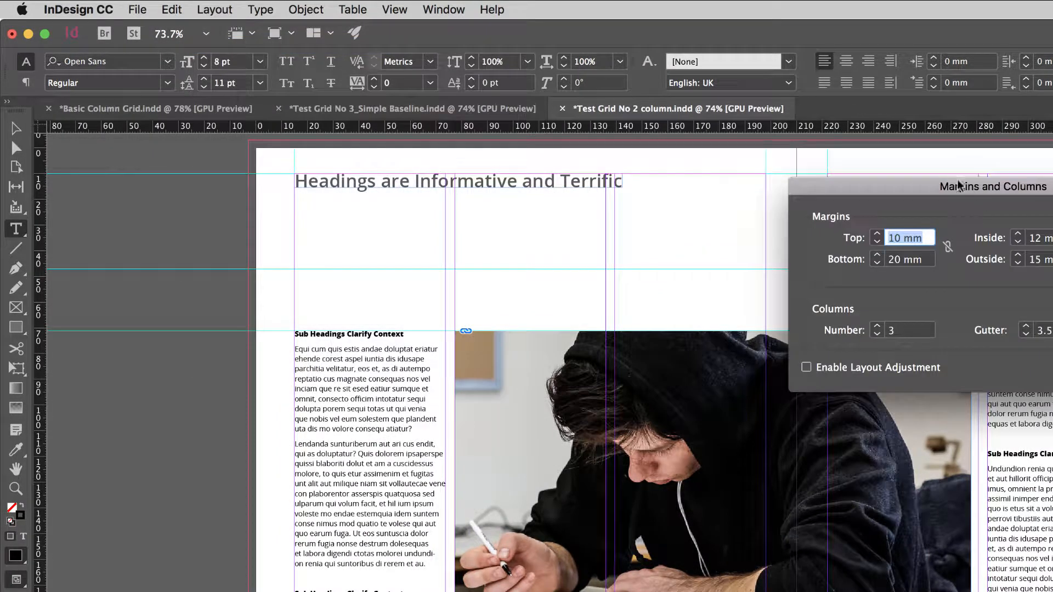
{"action": "left_click_drag", "start_coordinate": [990, 186], "coordinate": [932, 166]}
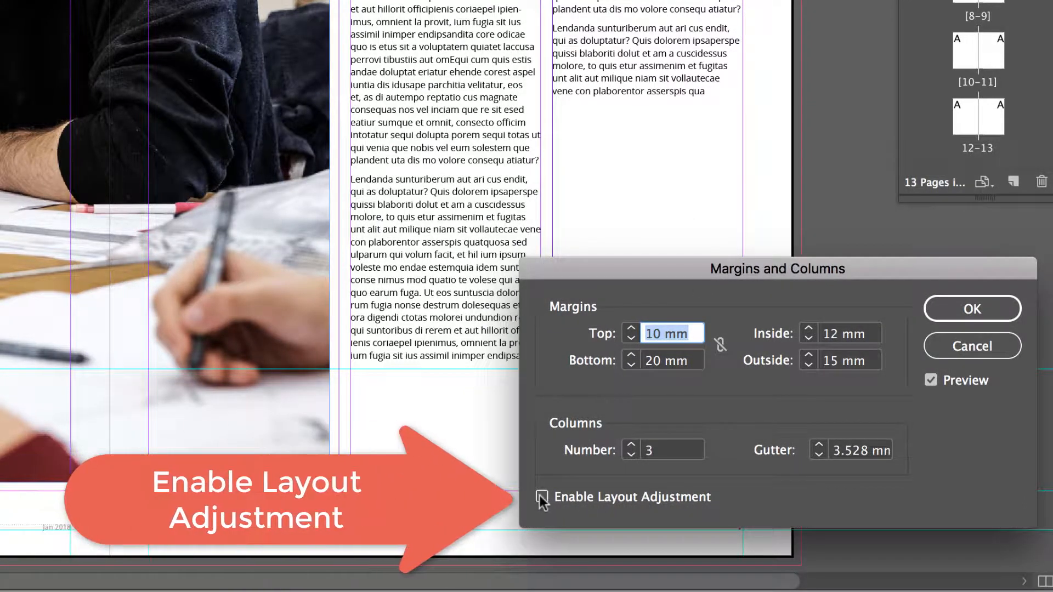
{"action": "left_click", "coordinate": [543, 496]}
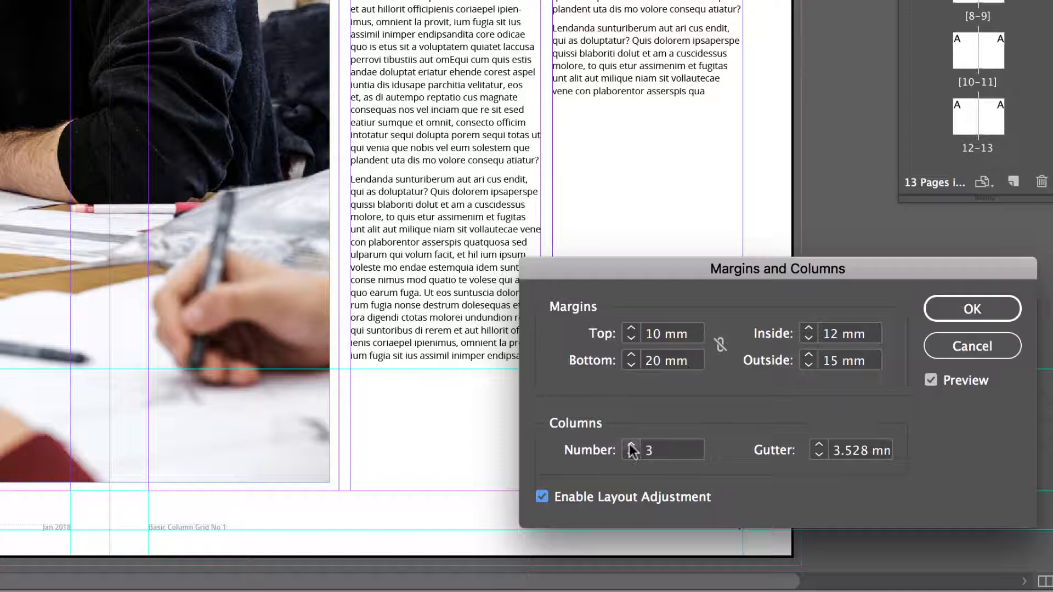
Set the spread to 2 columns, a 5 mm gutter and a 25 mm outside margin
{"action": "left_click", "coordinate": [631, 444]}
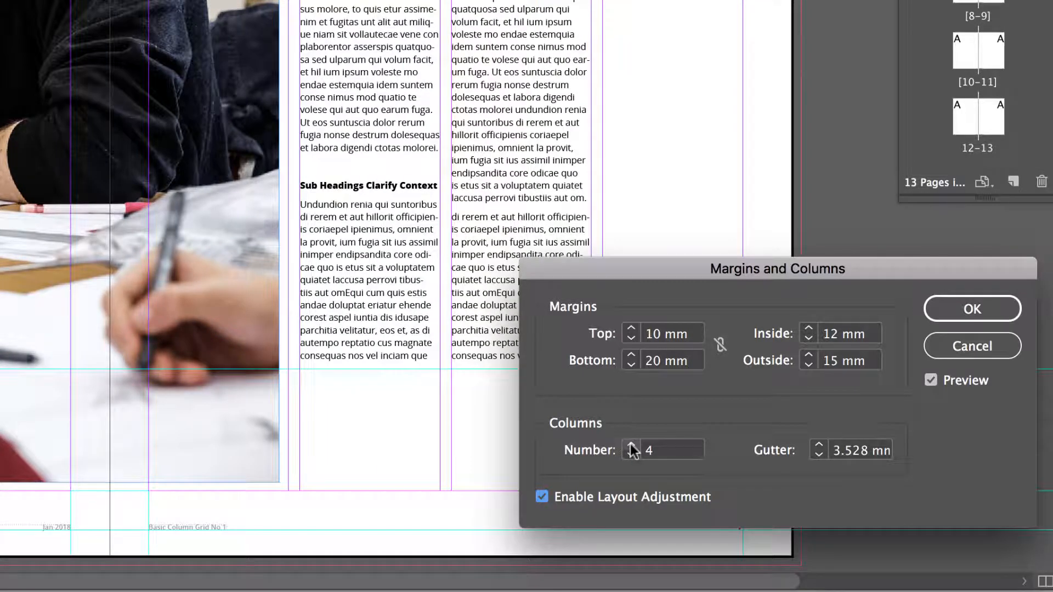
{"action": "left_click", "coordinate": [630, 454]}
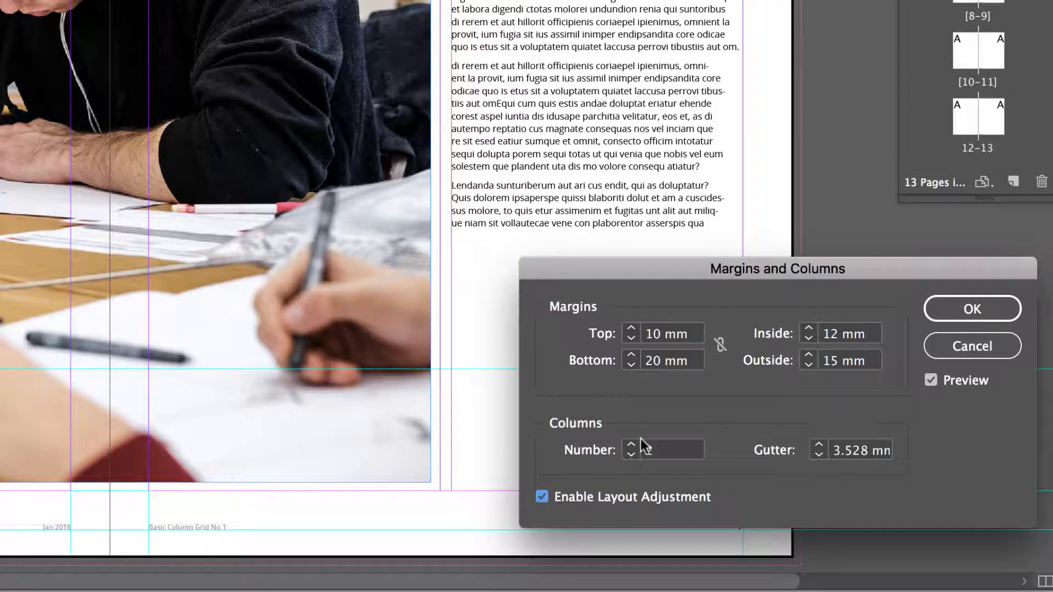
{"action": "left_click", "coordinate": [818, 444]}
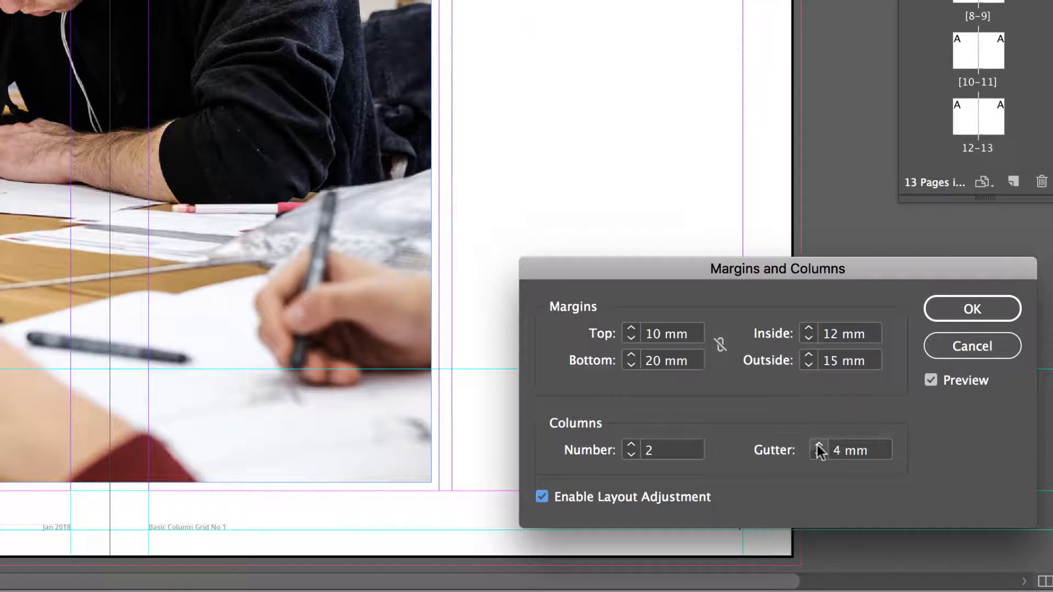
{"action": "left_click", "coordinate": [818, 444]}
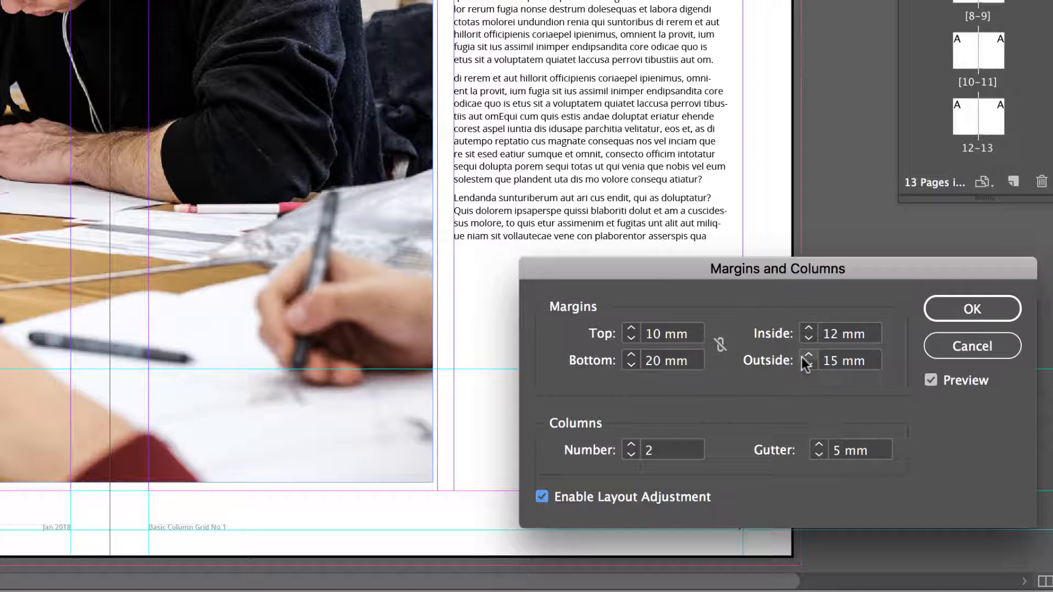
{"action": "left_click", "coordinate": [808, 355]}
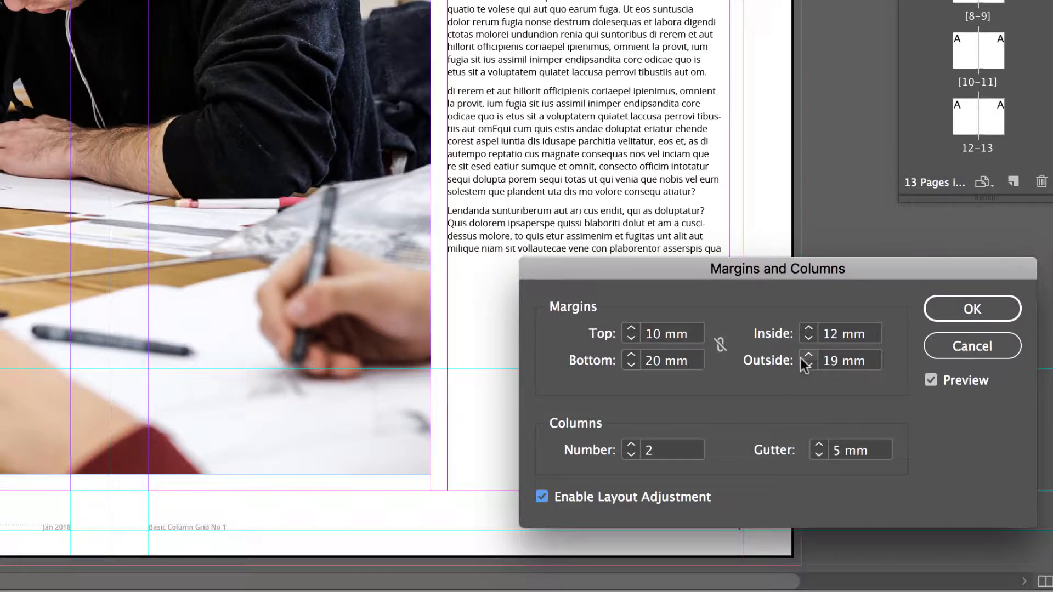
{"action": "left_click", "coordinate": [808, 356]}
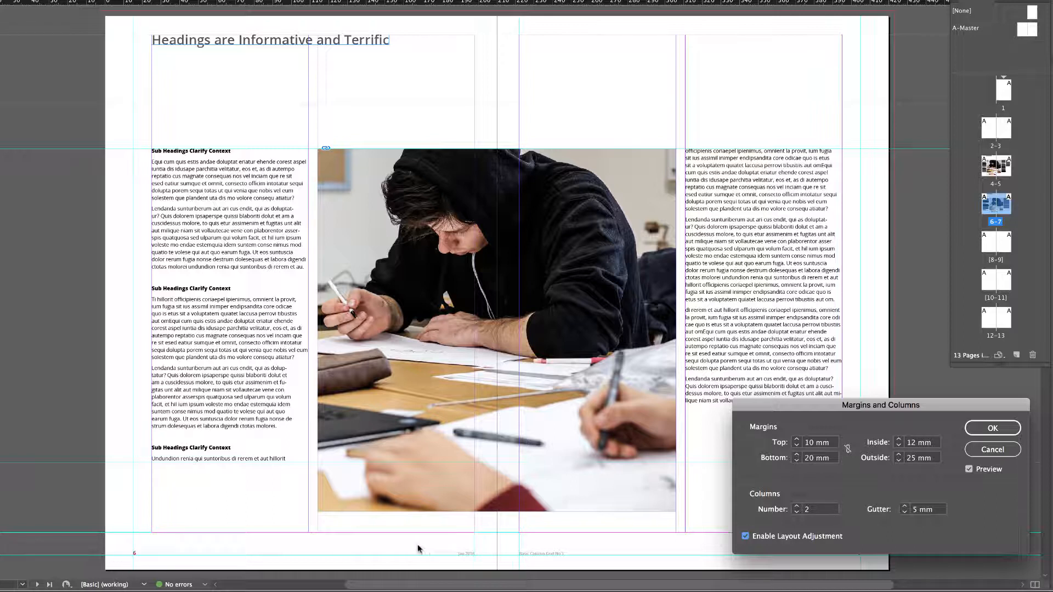
{"action": "mouse_move", "coordinate": [133, 562]}
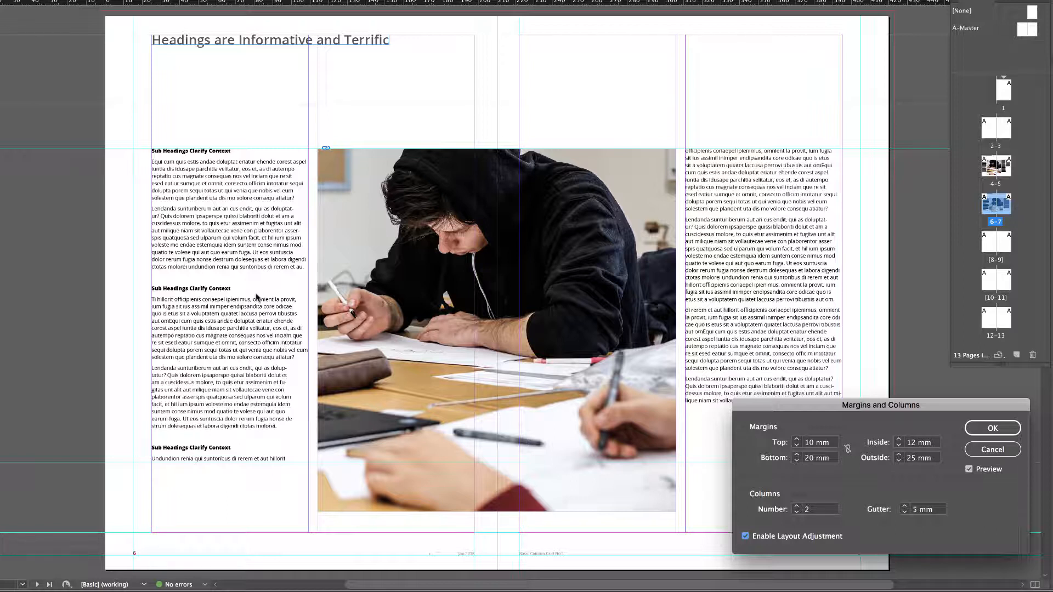
{"action": "mouse_move", "coordinate": [470, 253]}
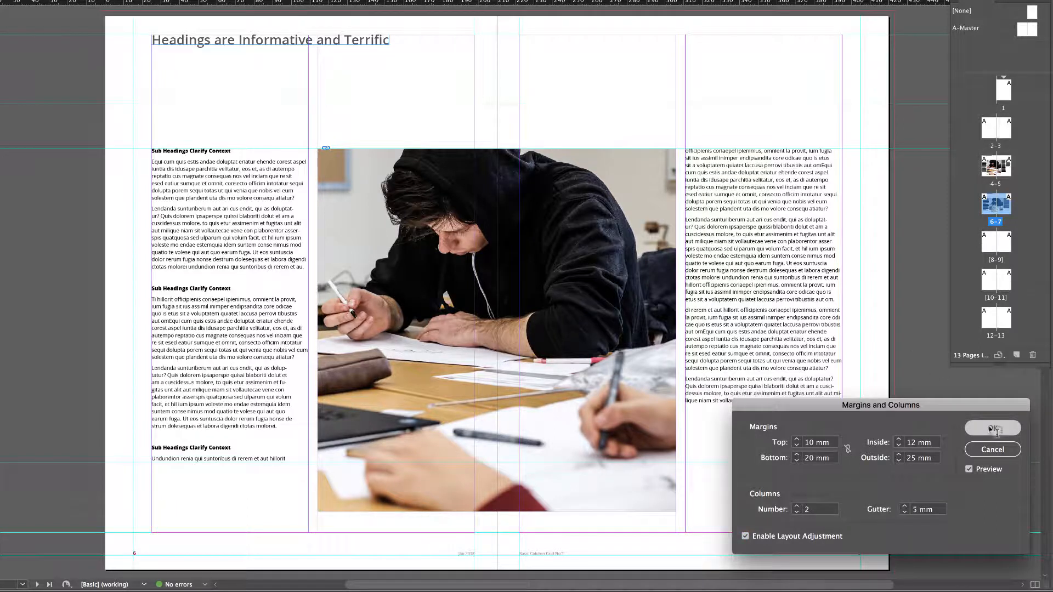
Apply the two-column layout to spread 6–7 and go back to spread 4–5
{"action": "left_click", "coordinate": [992, 429]}
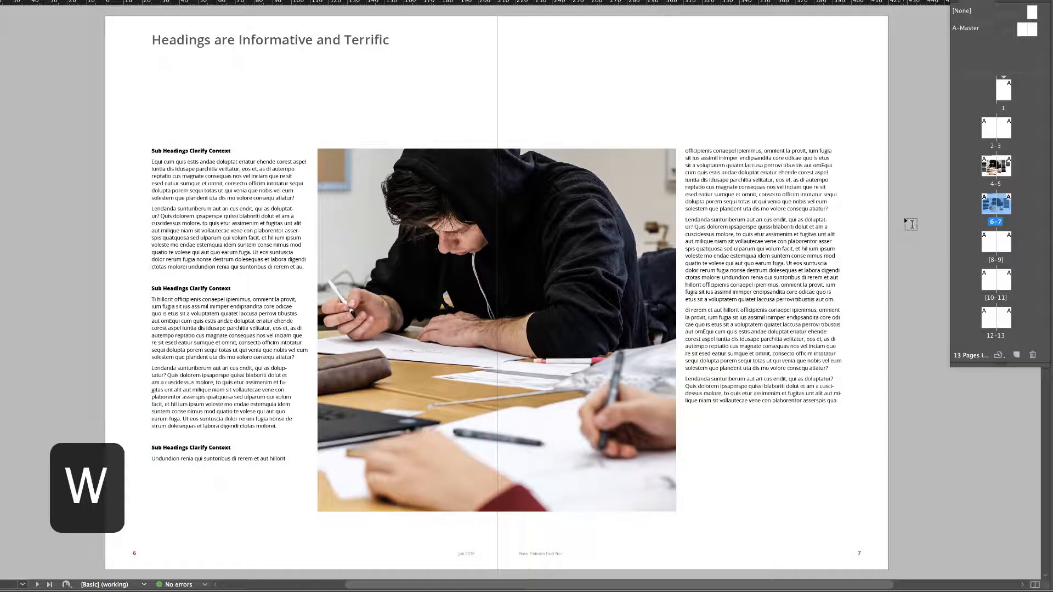
{"action": "mouse_move", "coordinate": [1005, 205]}
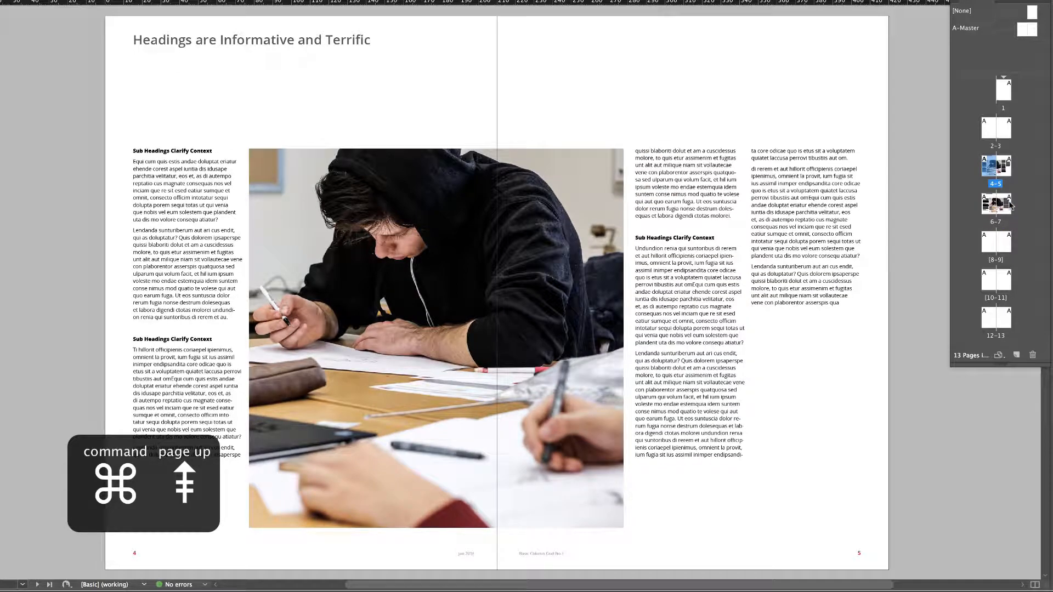
{"action": "key", "text": "cmd+pageup"}
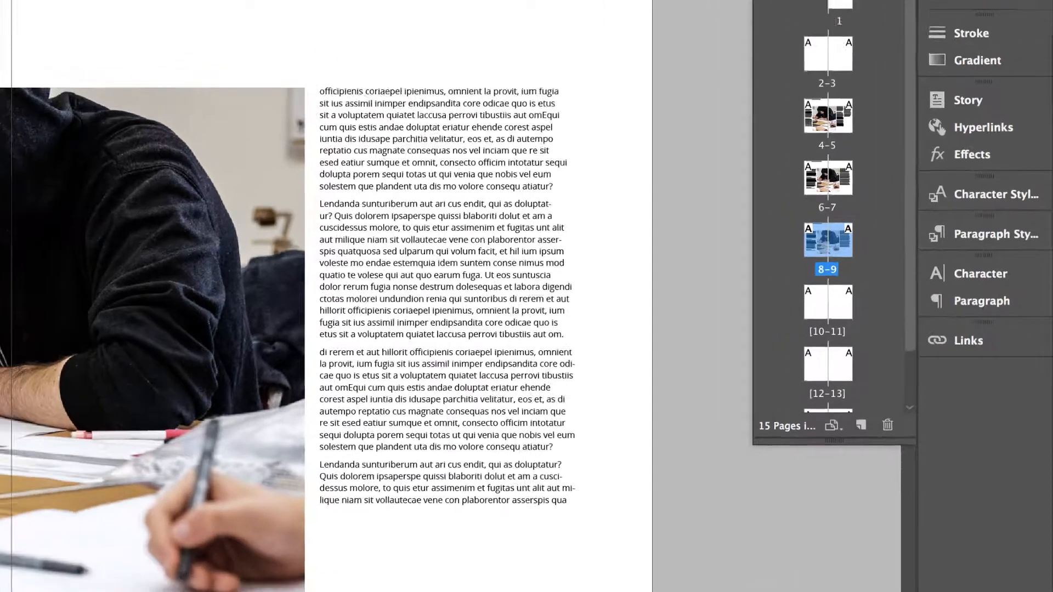
Try raising the column count in Margins and Columns, then close it again
{"action": "left_click", "coordinate": [113, 5]}
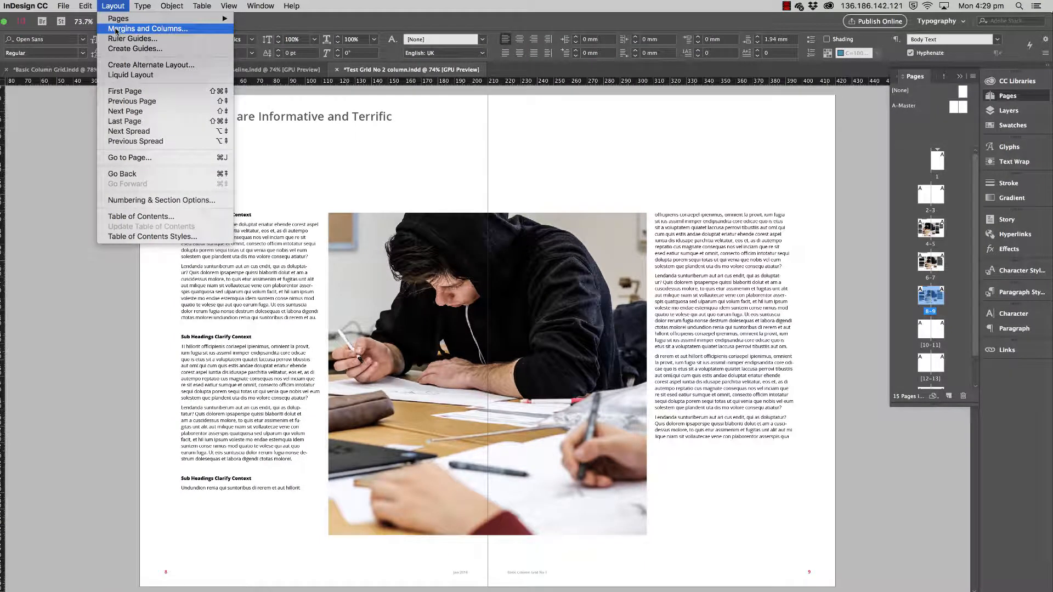
{"action": "left_click", "coordinate": [147, 29]}
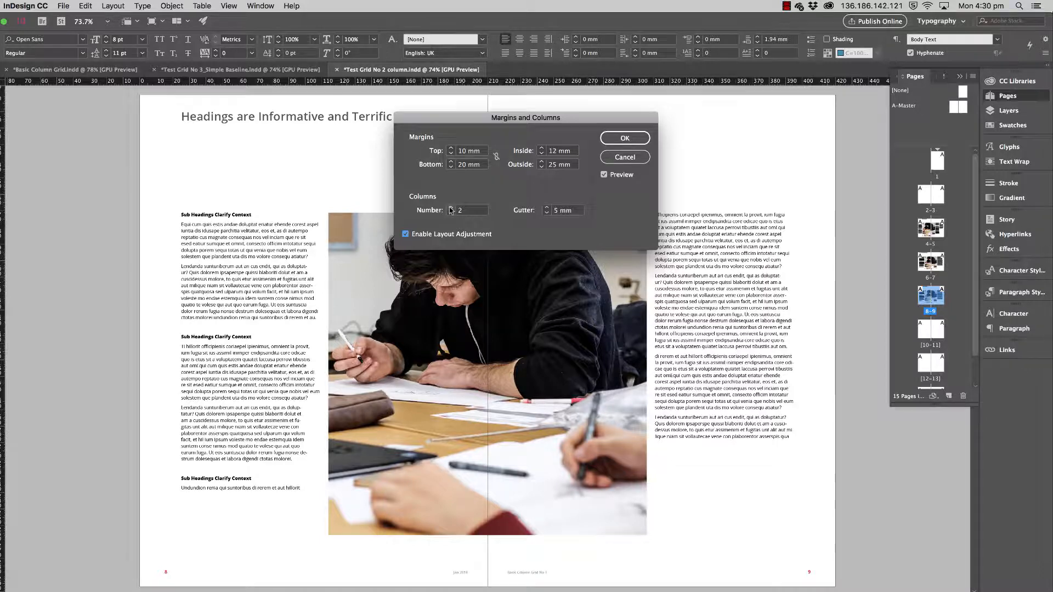
{"action": "left_click", "coordinate": [450, 211]}
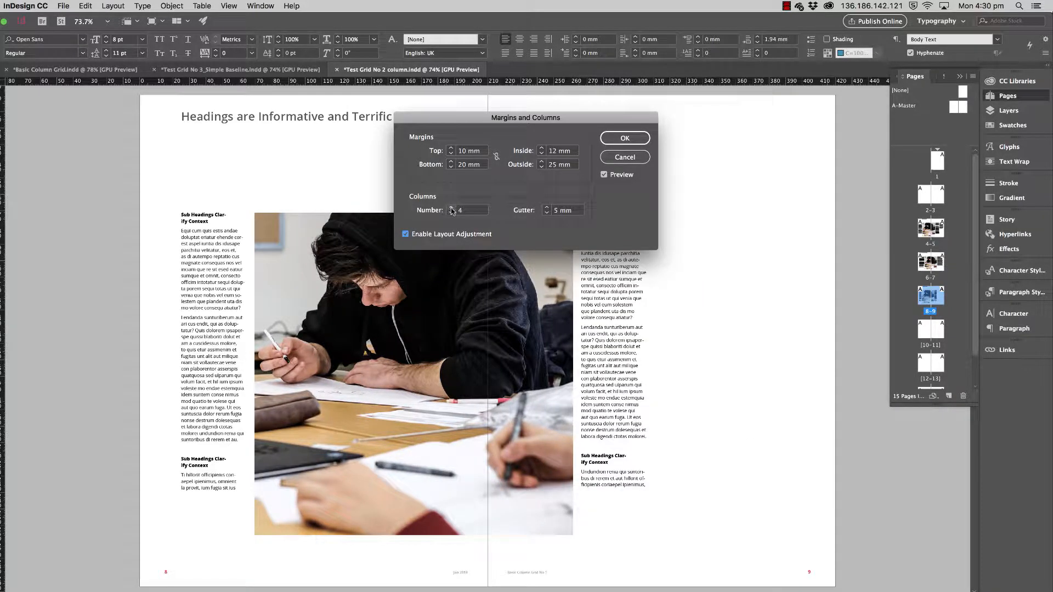
{"action": "left_click_drag", "start_coordinate": [525, 118], "coordinate": [754, 105]}
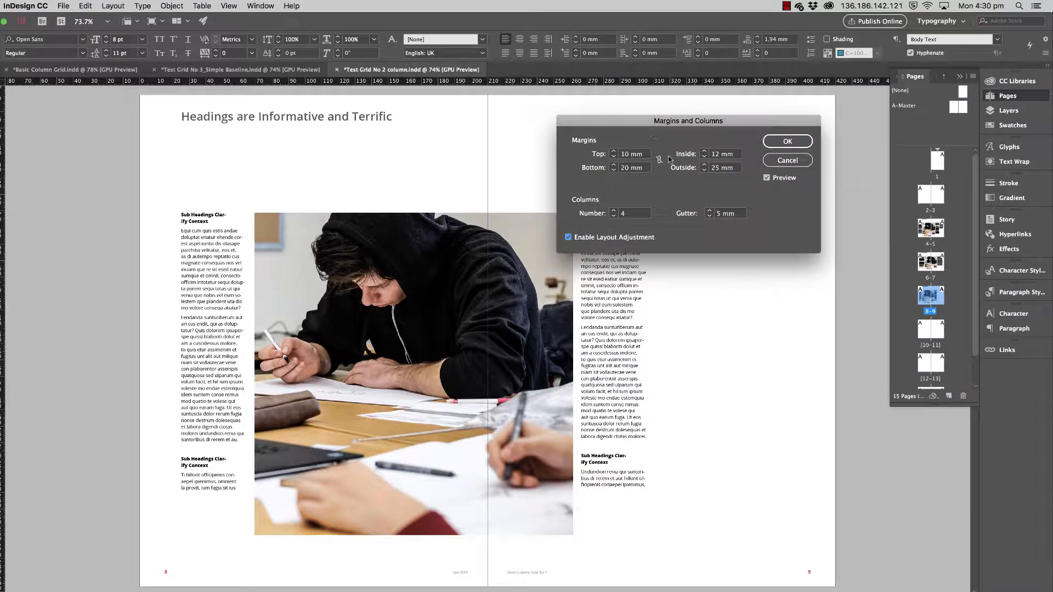
{"action": "left_click", "coordinate": [709, 216]}
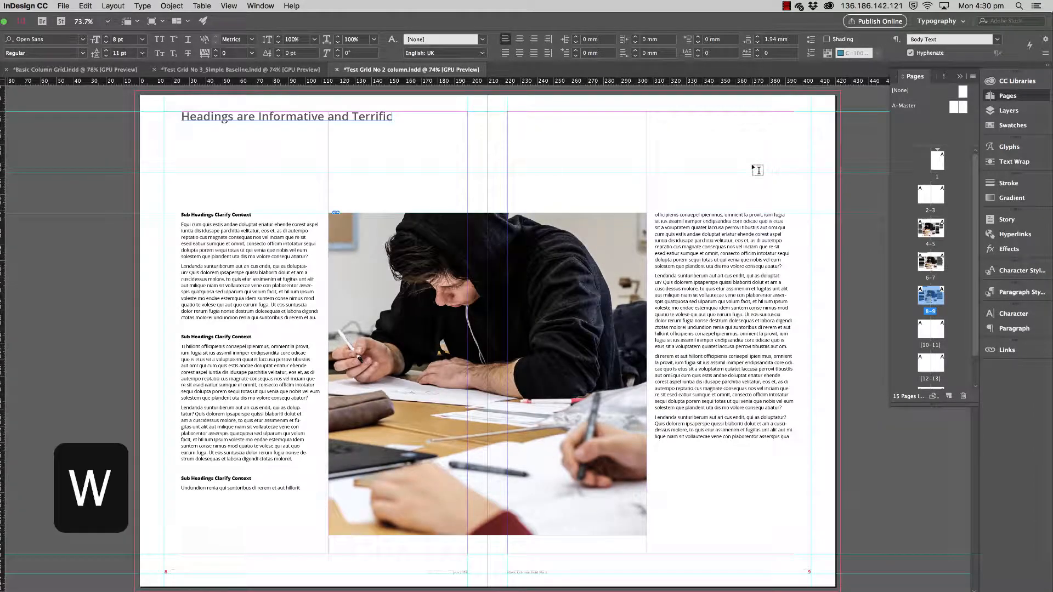
With layout adjustment on, set 4 columns, 4 mm gutter, 20 mm top/bottom and 15 mm outside
{"action": "left_click", "coordinate": [113, 6]}
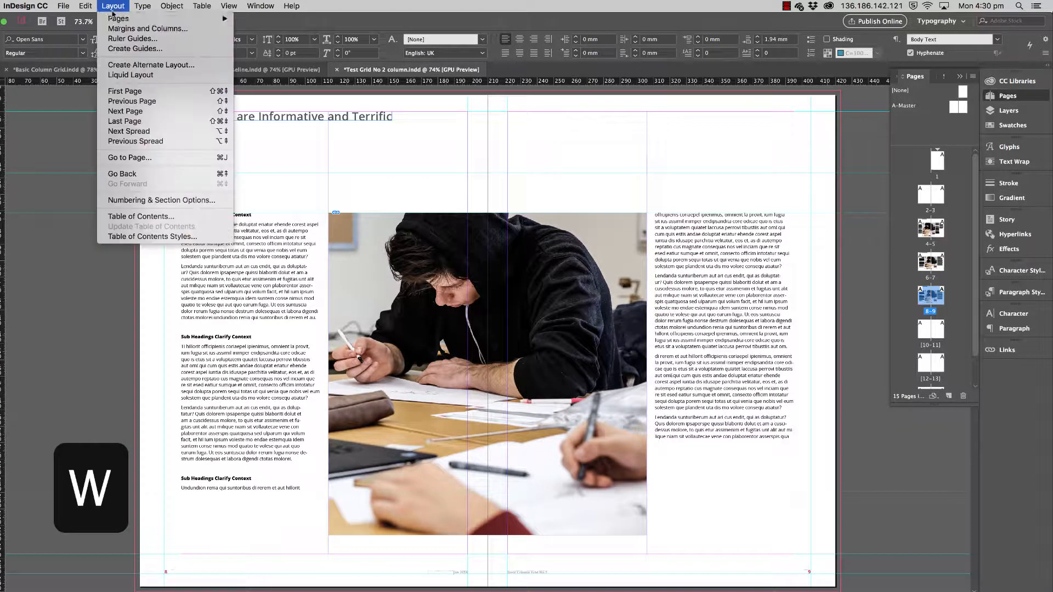
{"action": "left_click", "coordinate": [148, 29]}
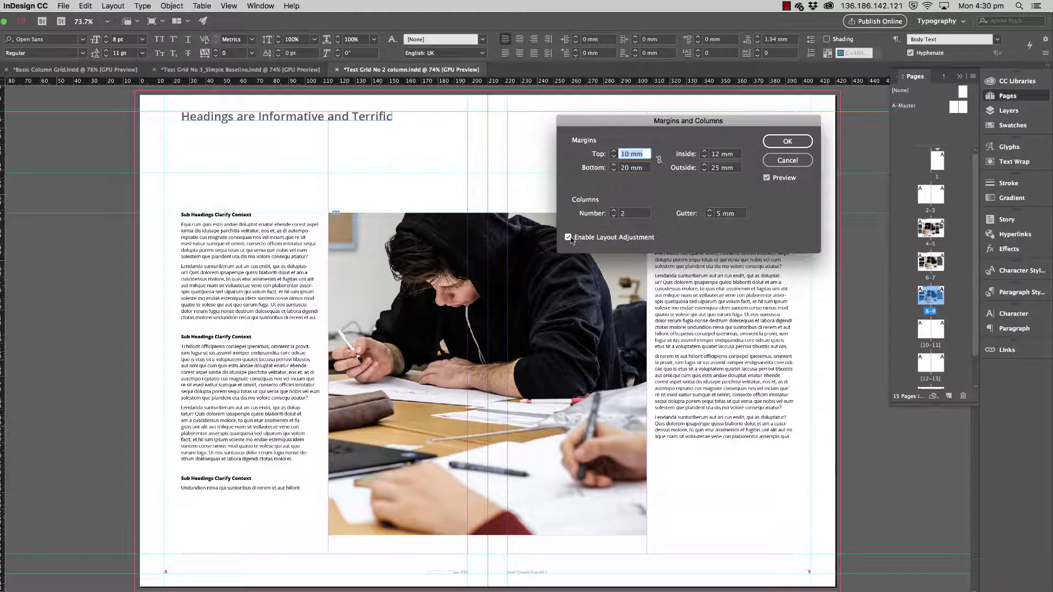
{"action": "left_click", "coordinate": [709, 216]}
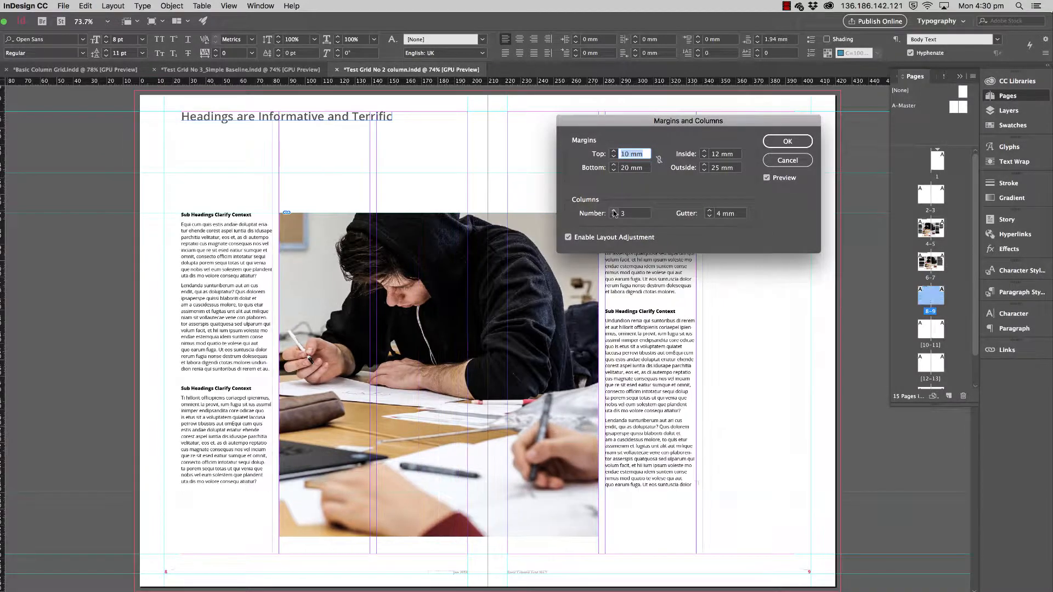
{"action": "left_click", "coordinate": [614, 210]}
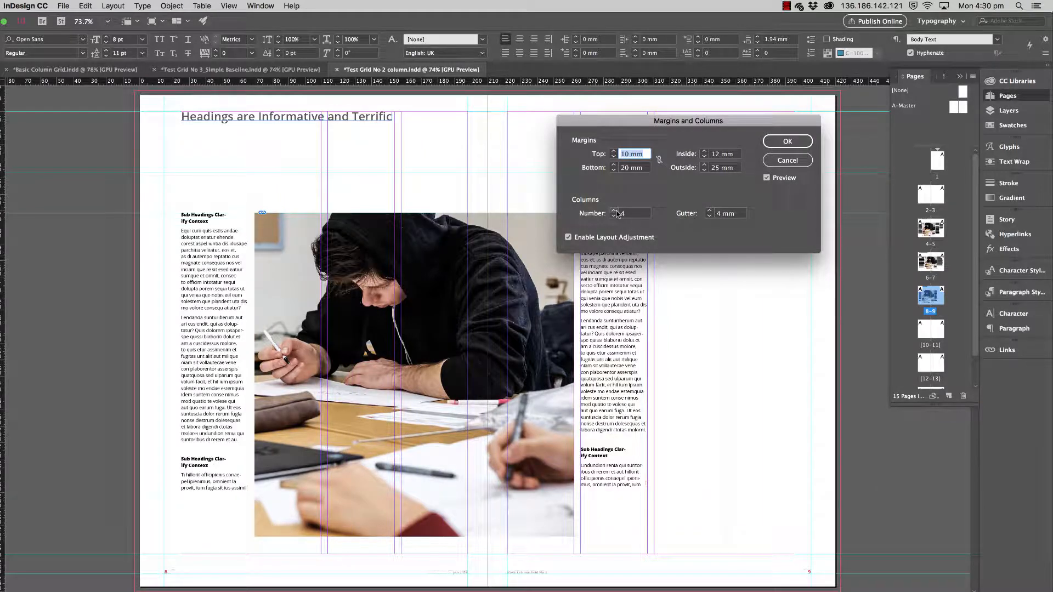
{"action": "left_click_drag", "start_coordinate": [688, 121], "coordinate": [628, 273]}
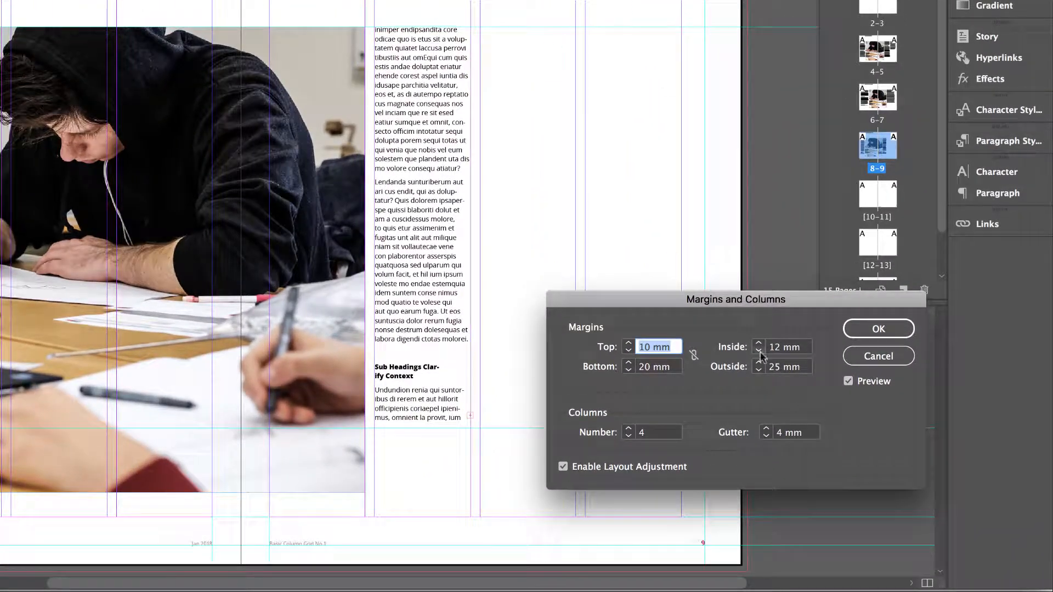
{"action": "left_click", "coordinate": [785, 366]}
{"action": "type", "text": "15"}
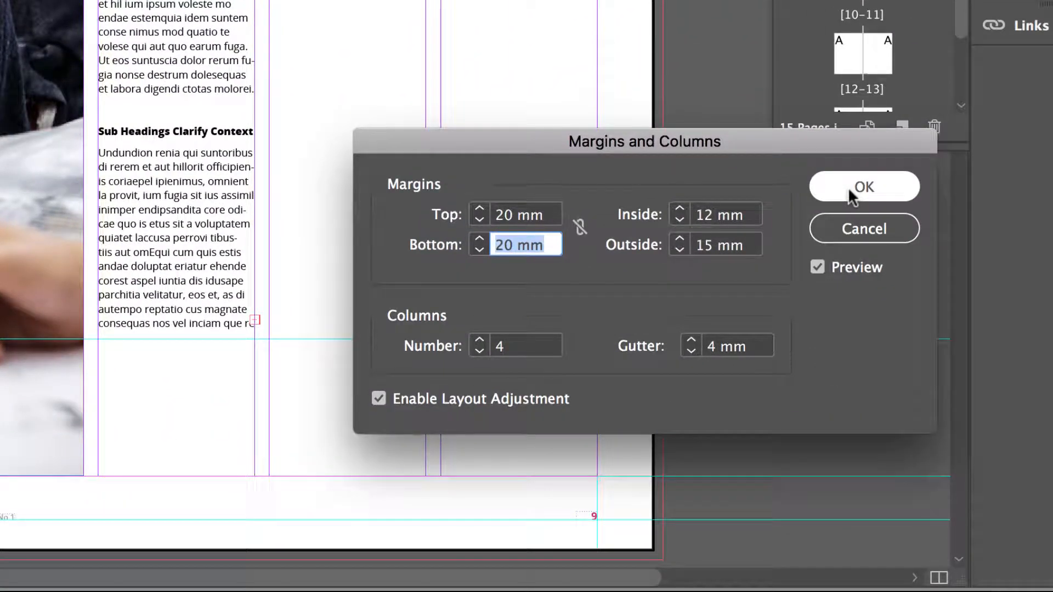
Apply the four-column grid to the spread and hide panels to inspect the narrower text
{"action": "left_click", "coordinate": [863, 186]}
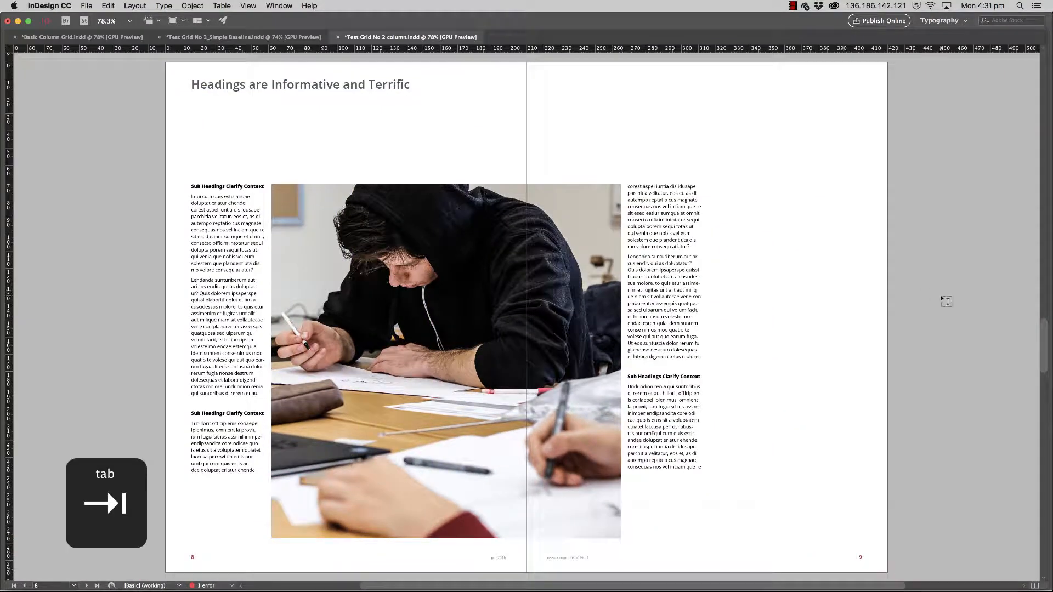
{"action": "key", "text": "tab"}
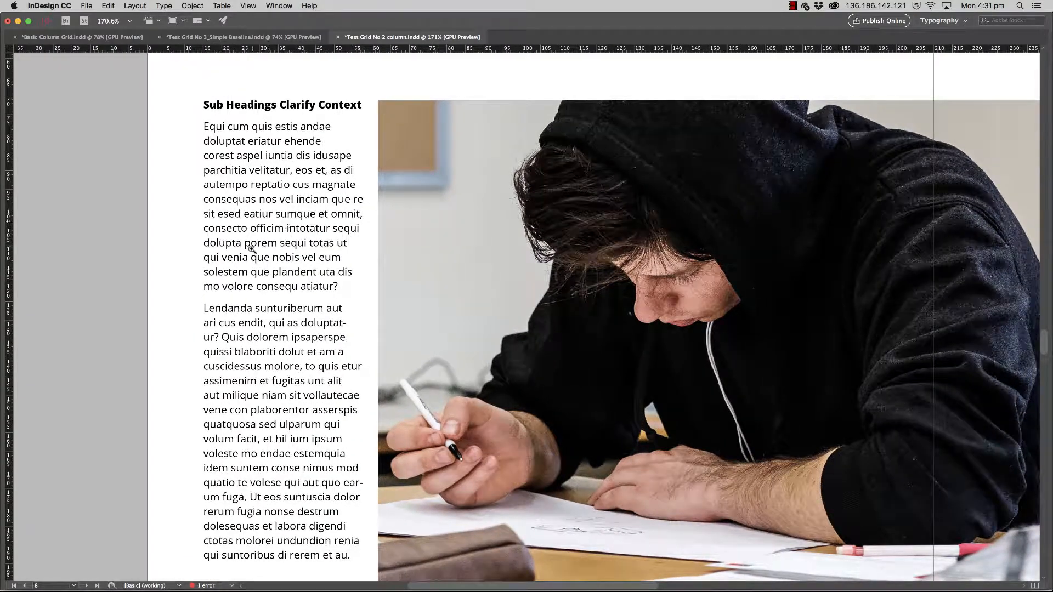
{"action": "mouse_move", "coordinate": [249, 324]}
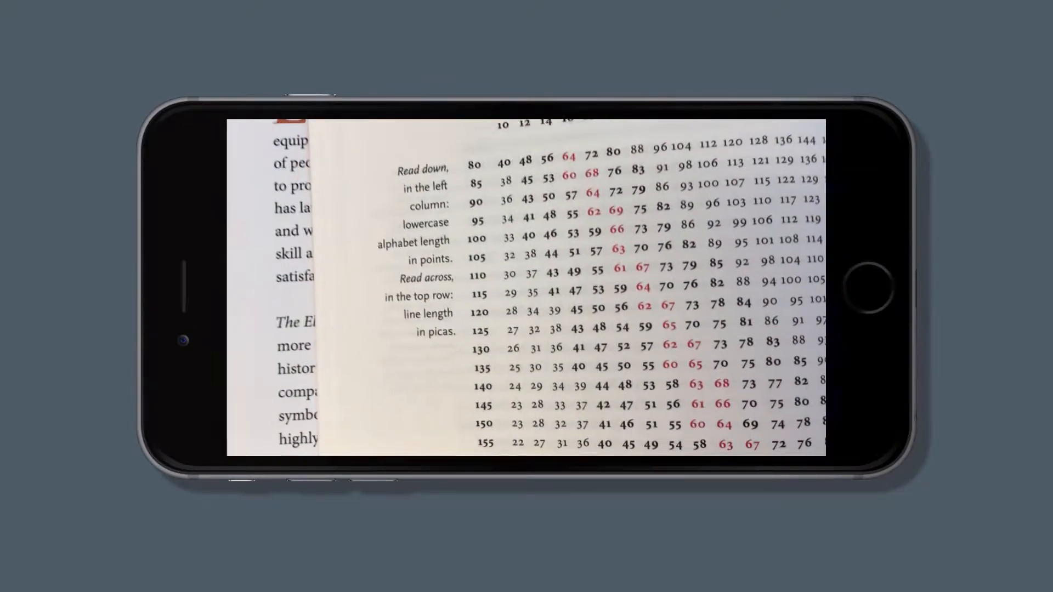
{"action": "scroll", "scroll_direction": "down", "scroll_amount": 3}
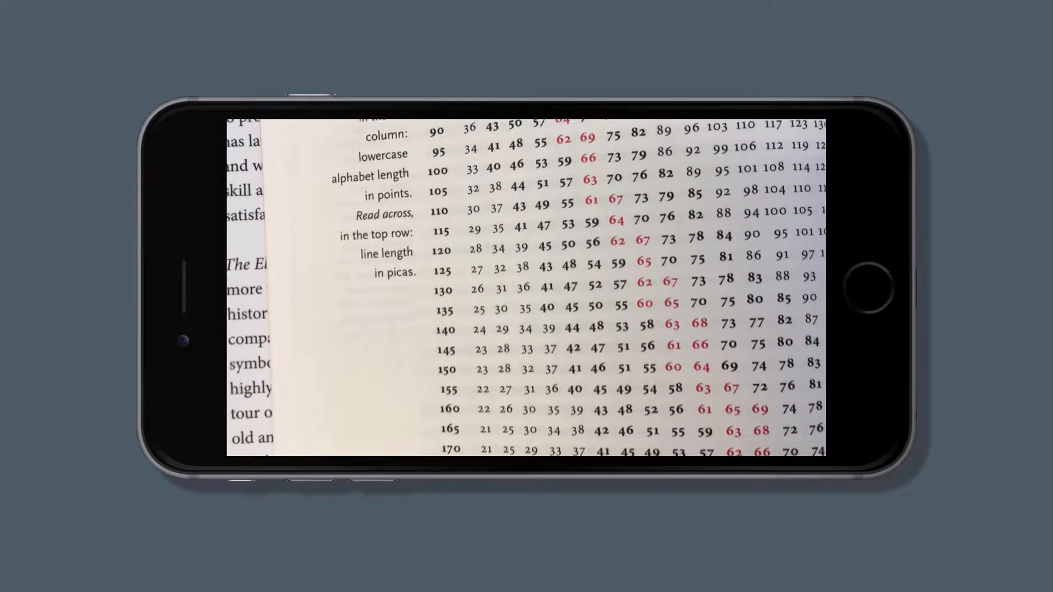
{"action": "scroll", "scroll_direction": "down", "scroll_amount": 3}
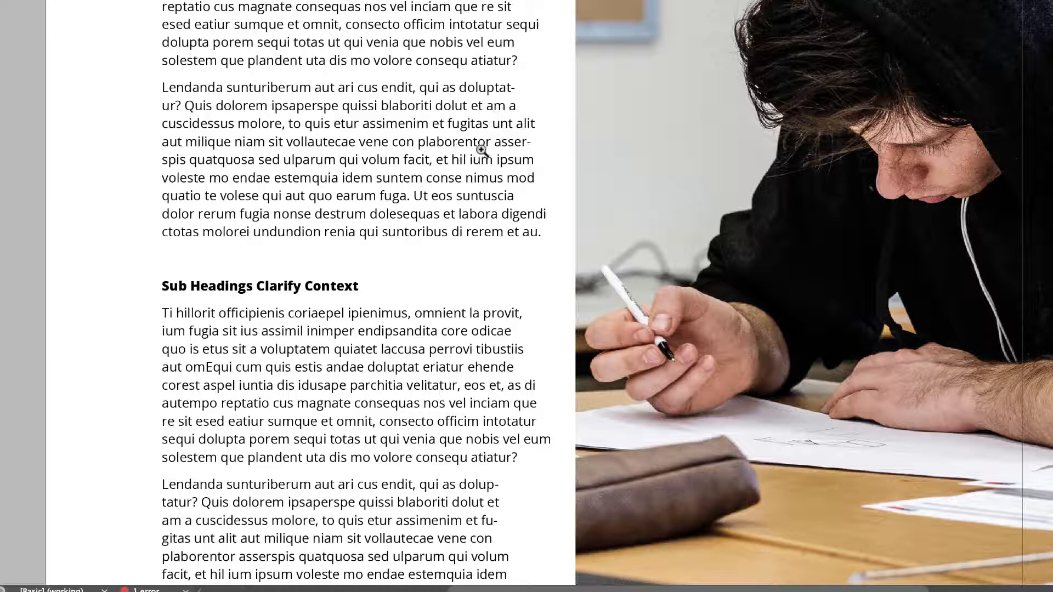
{"action": "mouse_move", "coordinate": [524, 51]}
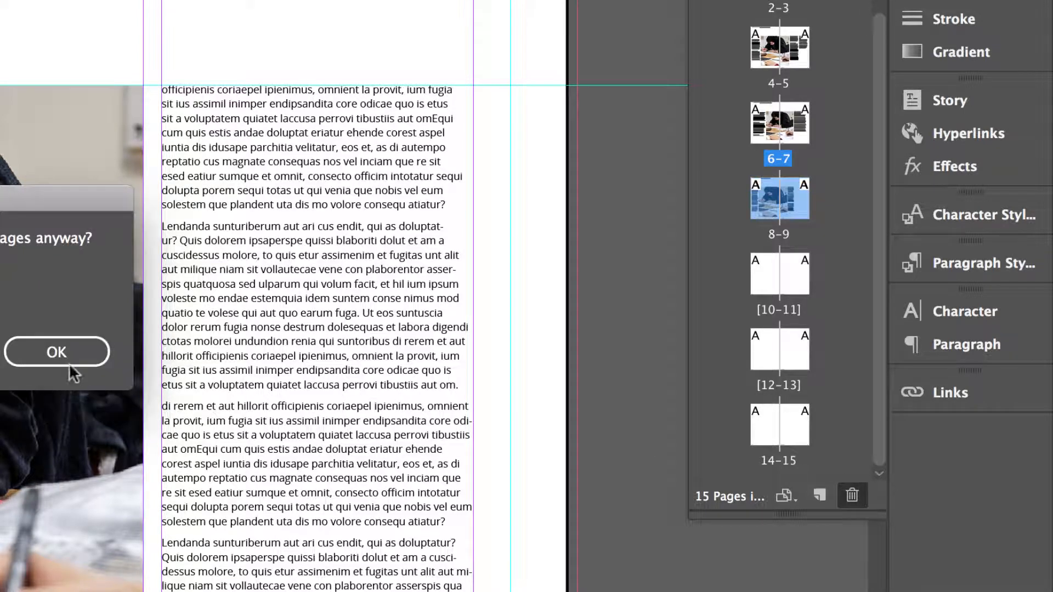
Confirm deleting two photo spreads, trimming the document from 15 to 11 pages
{"action": "left_click", "coordinate": [57, 352]}
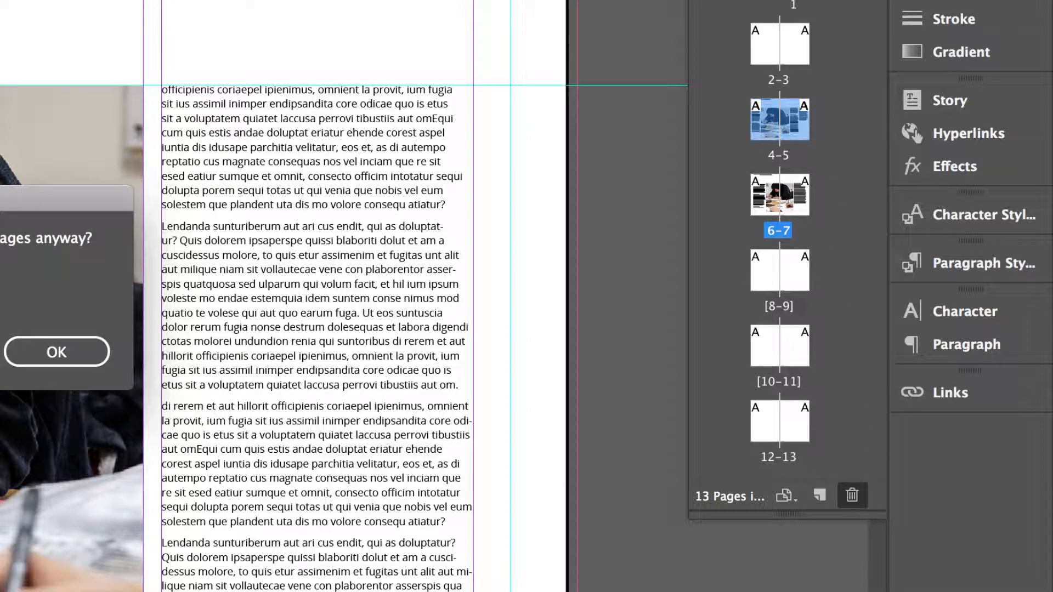
{"action": "left_click", "coordinate": [56, 352]}
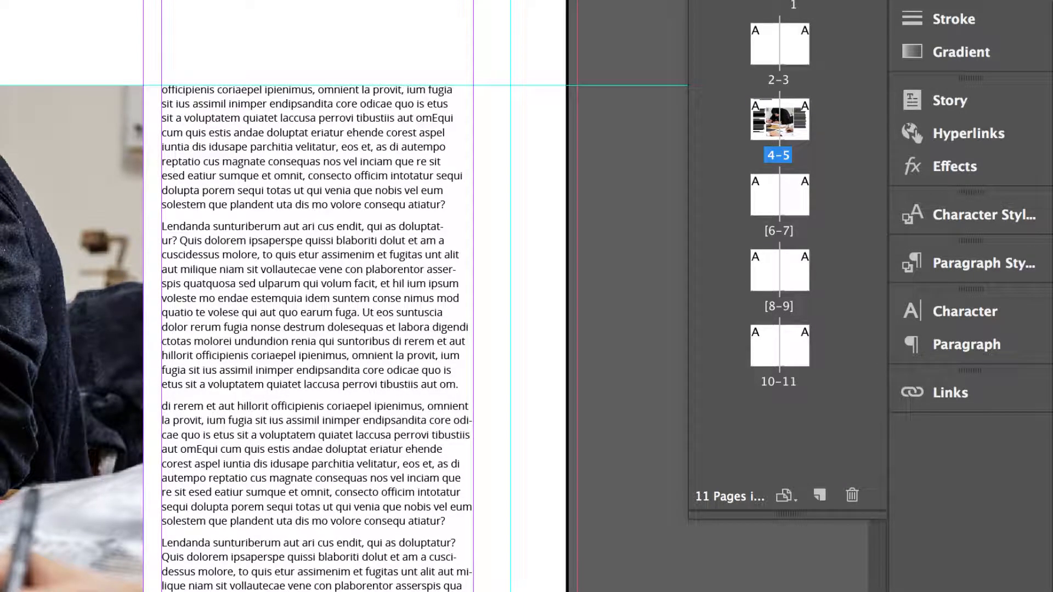
{"action": "mouse_move", "coordinate": [701, 21]}
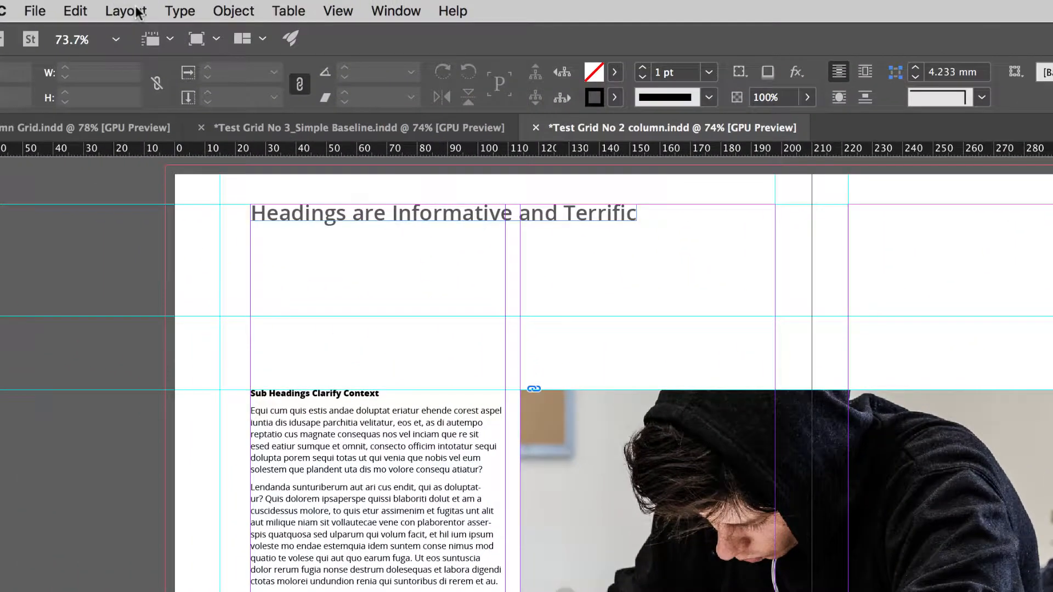
Check the spread's margins and columns unchanged, cancel, and target A-Master for editing
{"action": "left_click", "coordinate": [125, 11]}
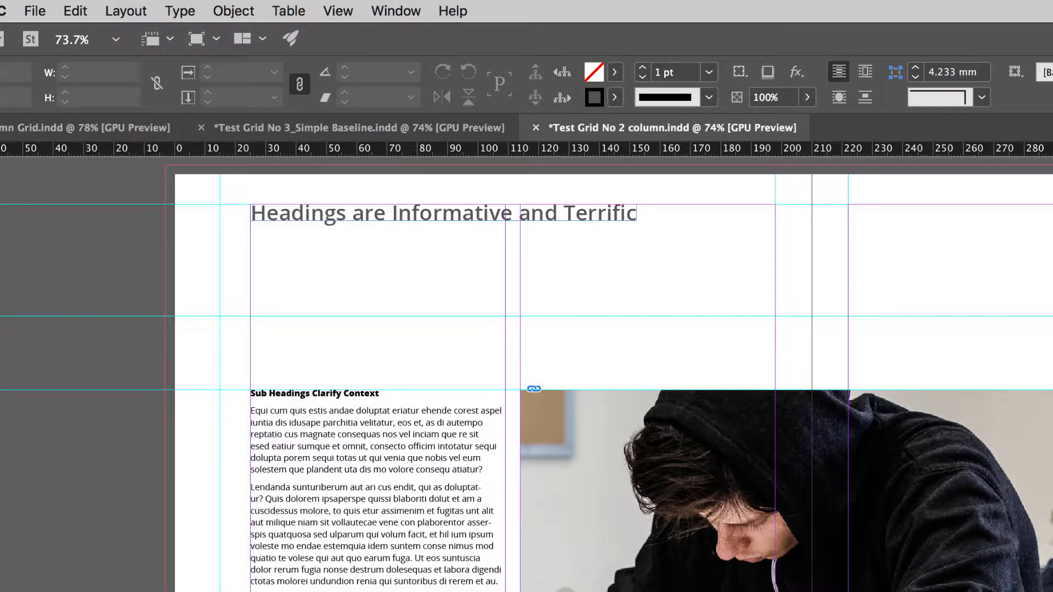
{"action": "left_click", "coordinate": [125, 11]}
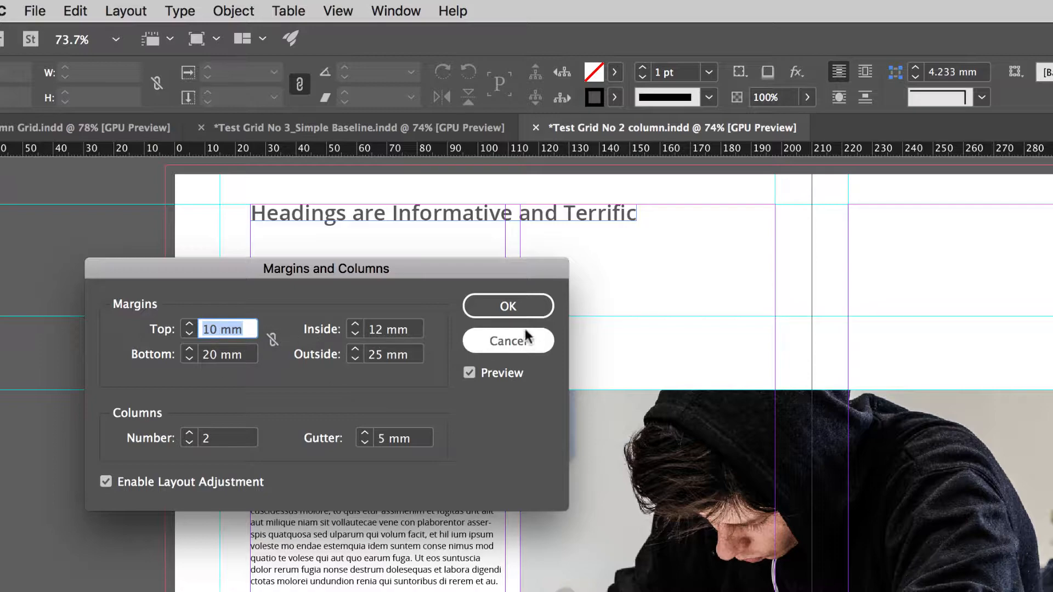
{"action": "left_click", "coordinate": [507, 306]}
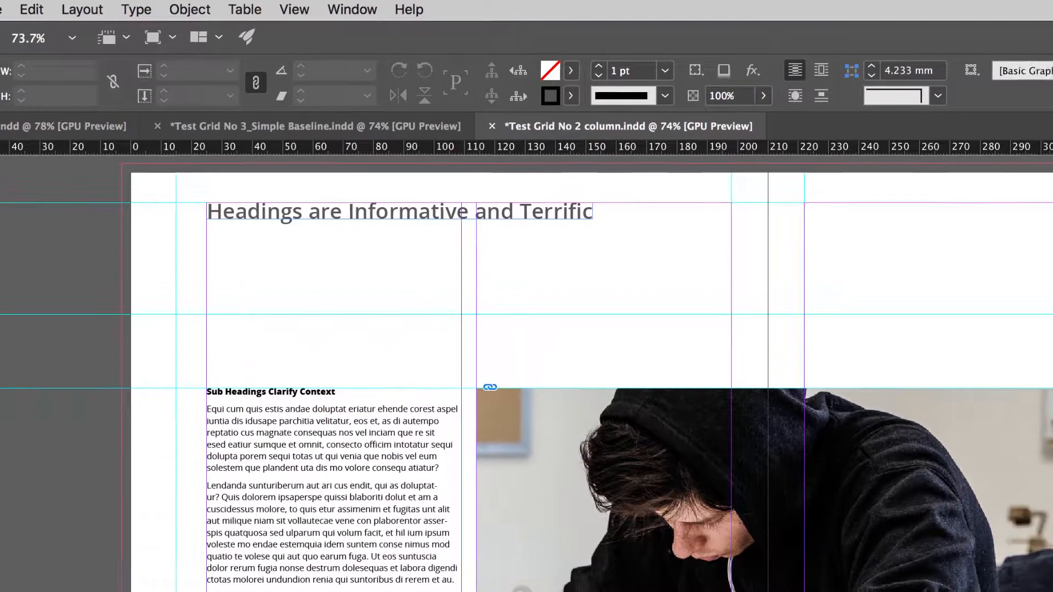
{"action": "left_click", "coordinate": [968, 146]}
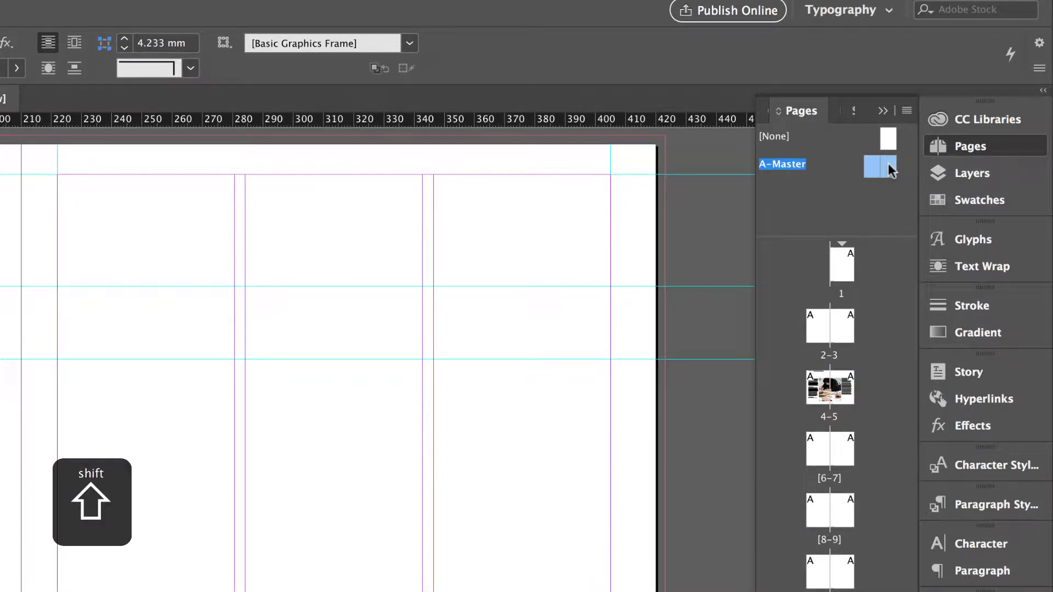
Give A-Master 2 columns with a 5 mm gutter, keeping 10, 20, 12, 25 mm margins
{"action": "left_click", "coordinate": [141, 11]}
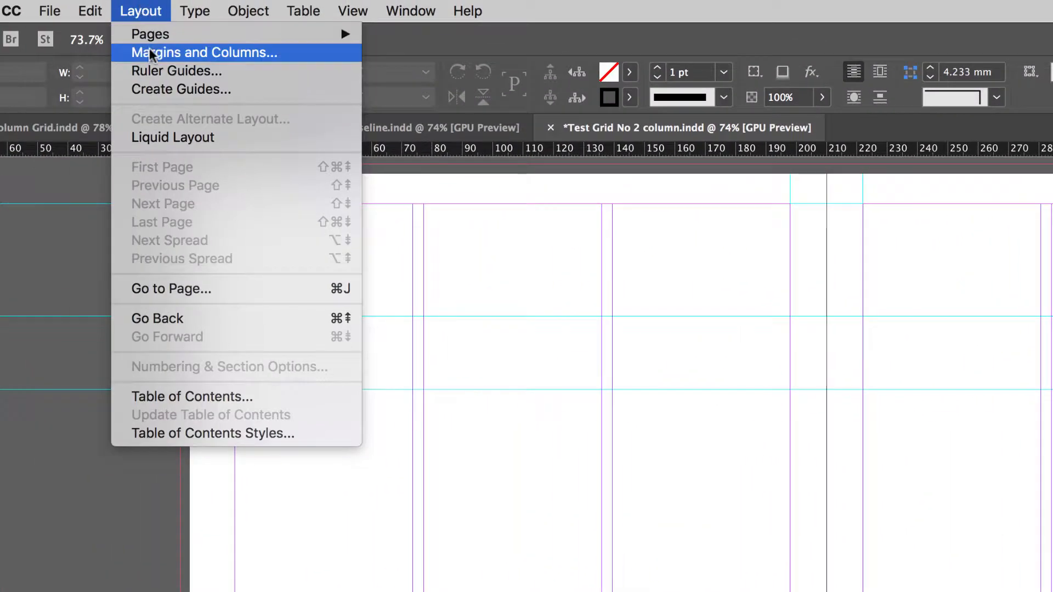
{"action": "left_click", "coordinate": [204, 53]}
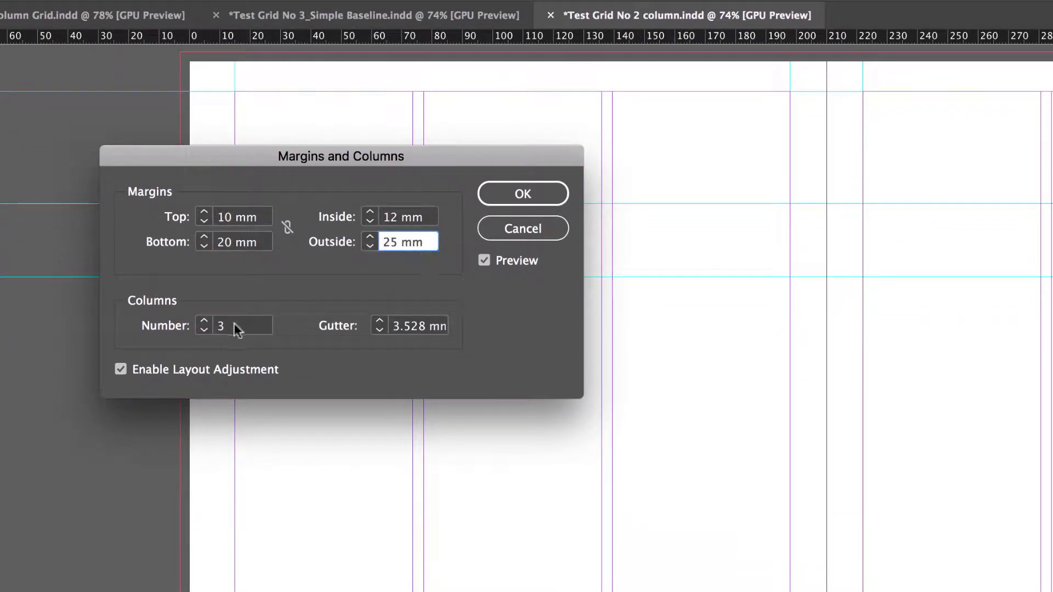
{"action": "type", "text": "2"}
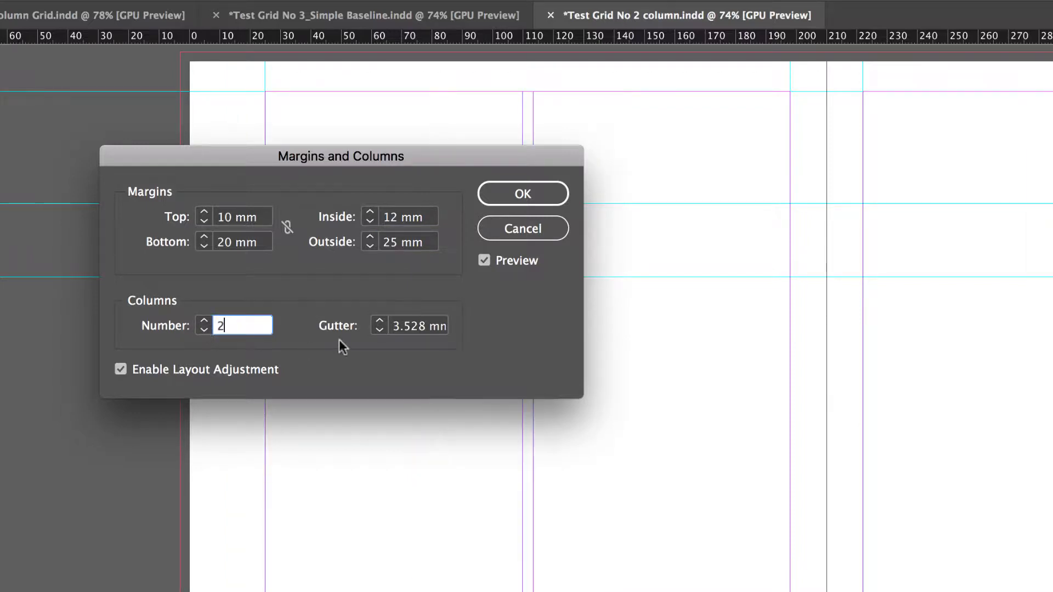
{"action": "type", "text": "5 mm"}
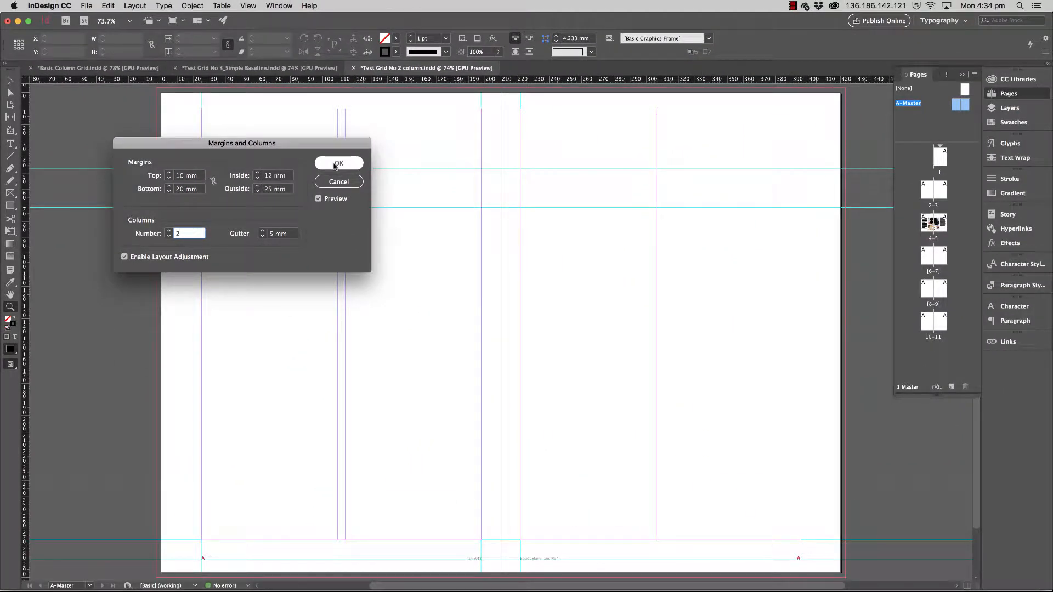
{"action": "left_click", "coordinate": [339, 163]}
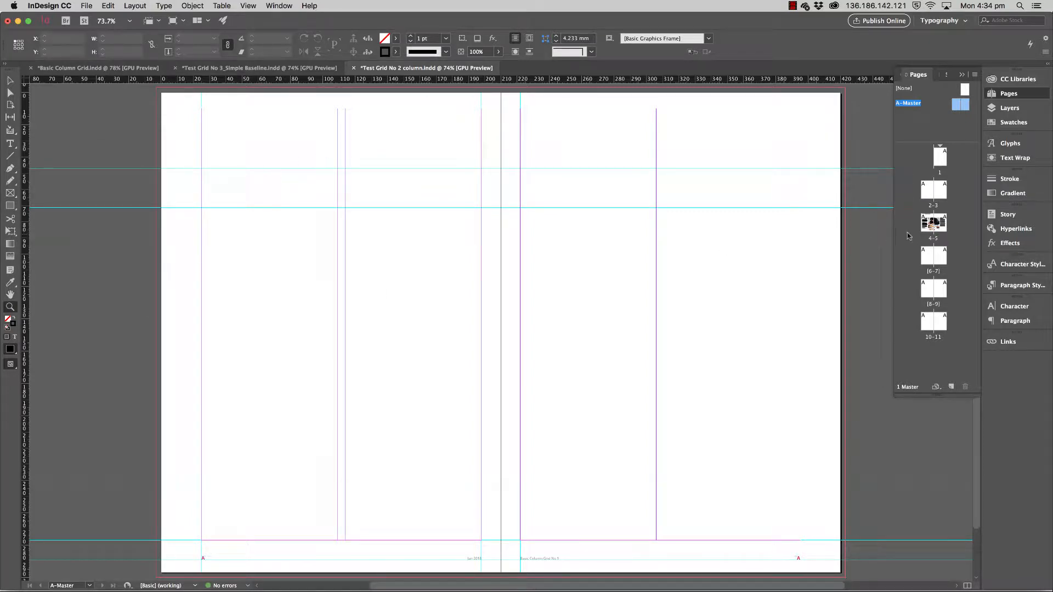
Go back to the 4–5 spread, now laid over the two-column master grid
{"action": "double_click", "coordinate": [932, 222]}
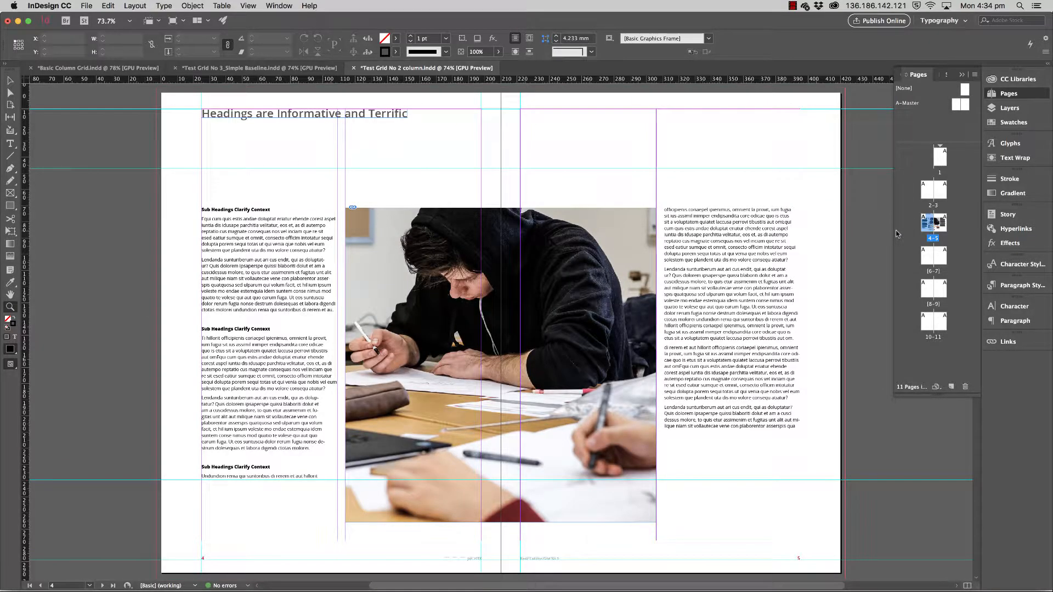
{"action": "mouse_move", "coordinate": [408, 229]}
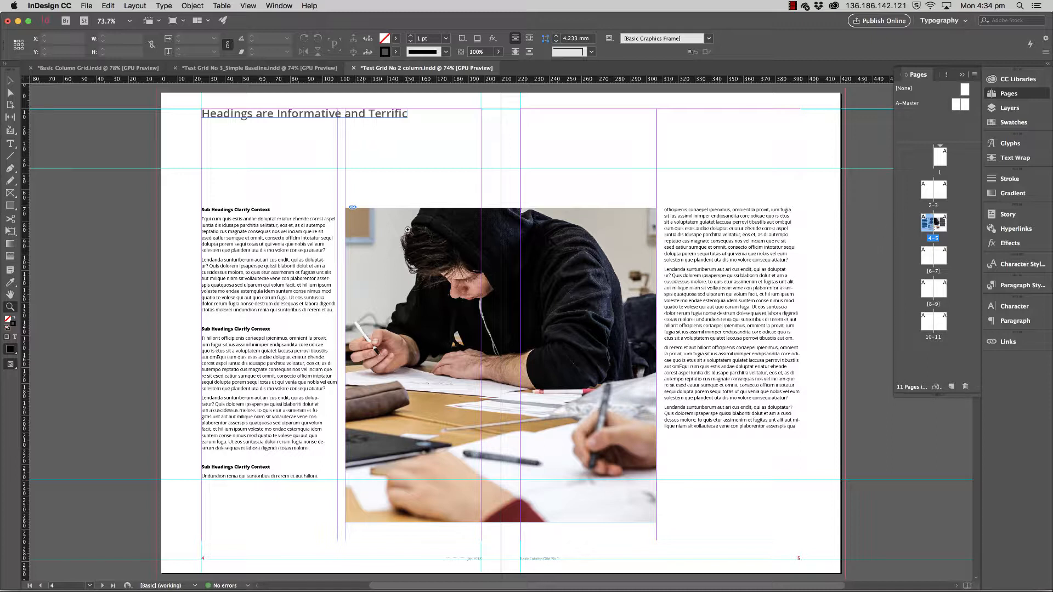
{"action": "mouse_move", "coordinate": [433, 225]}
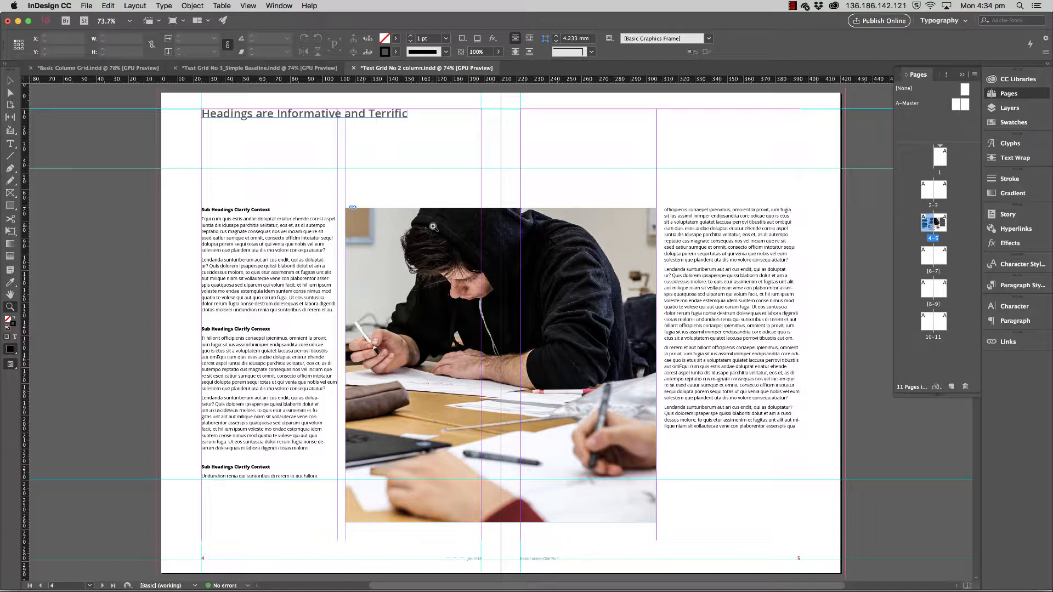